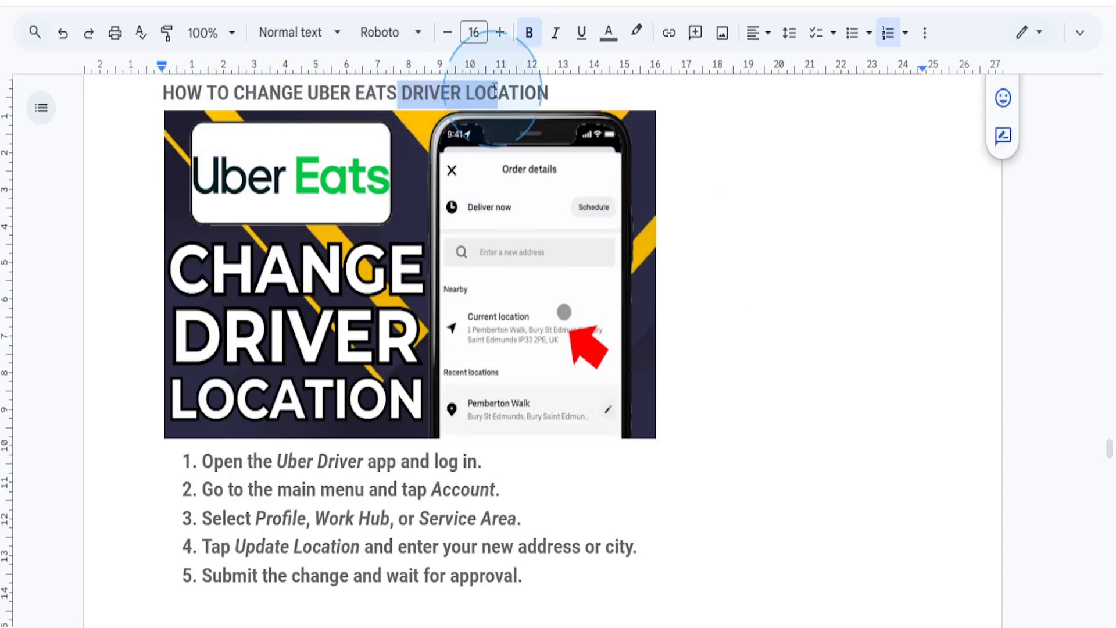
{"action": "mouse_move", "coordinate": [338, 210]}
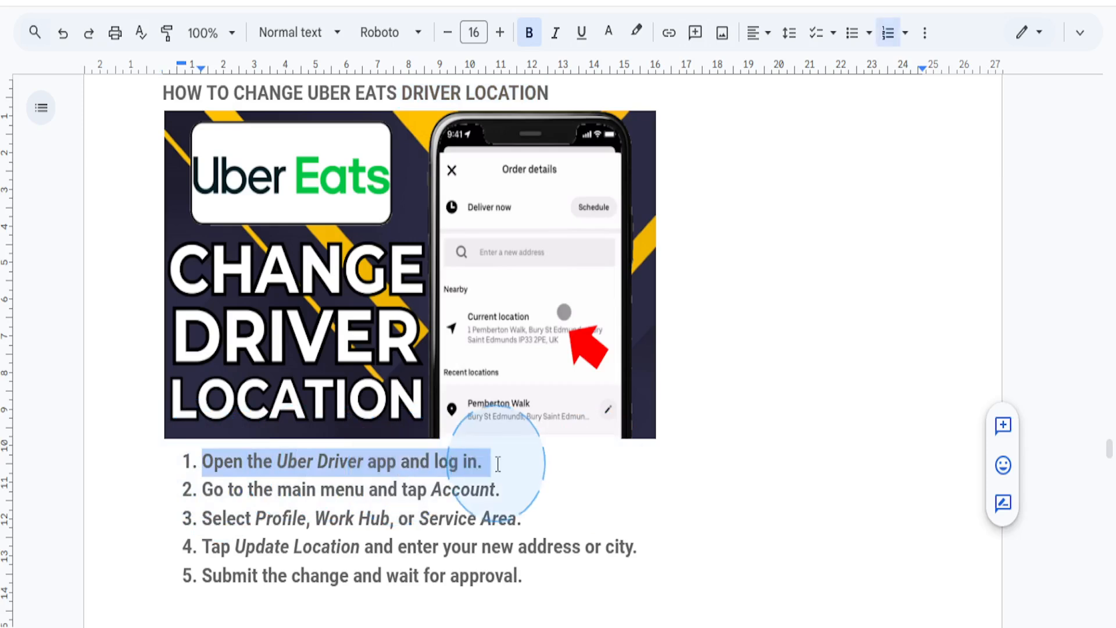
{"action": "mouse_move", "coordinate": [363, 405]}
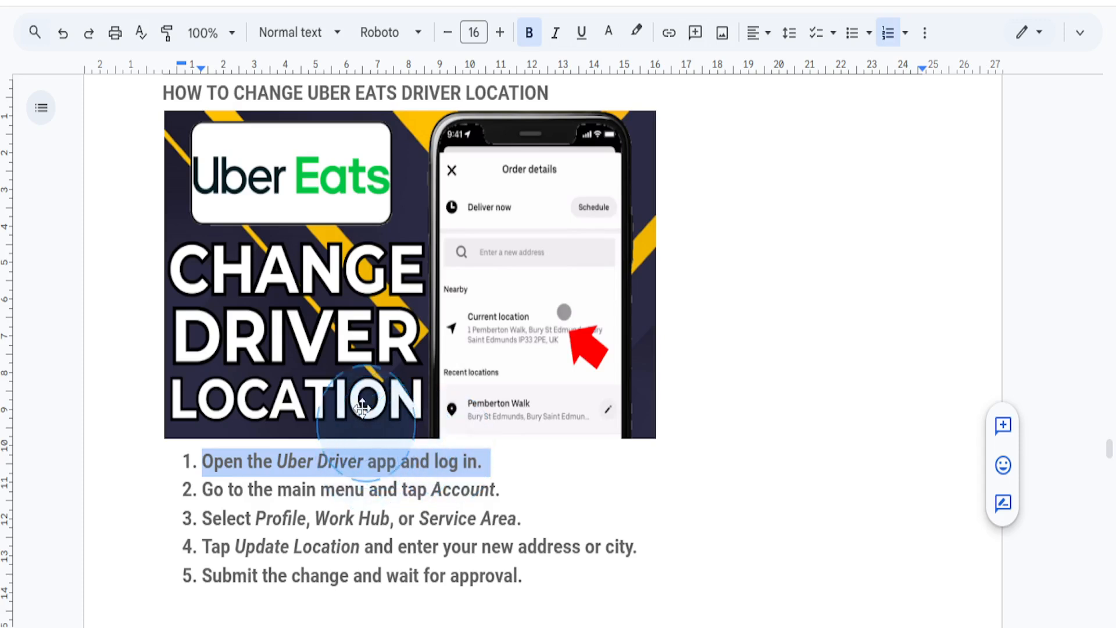
{"action": "mouse_move", "coordinate": [334, 375]}
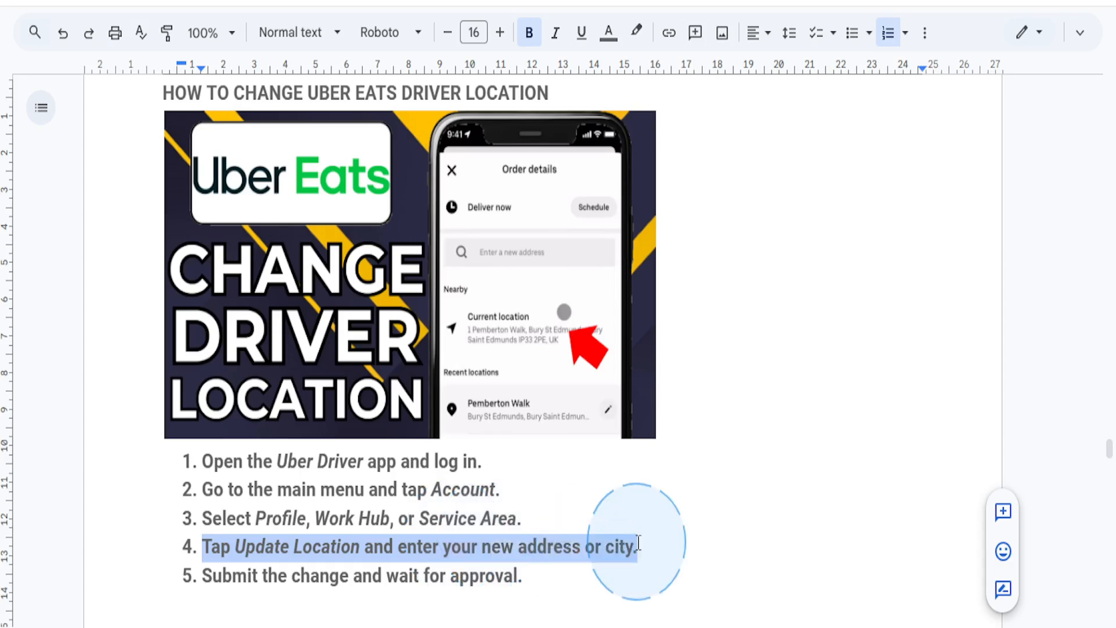
{"action": "mouse_move", "coordinate": [687, 547]}
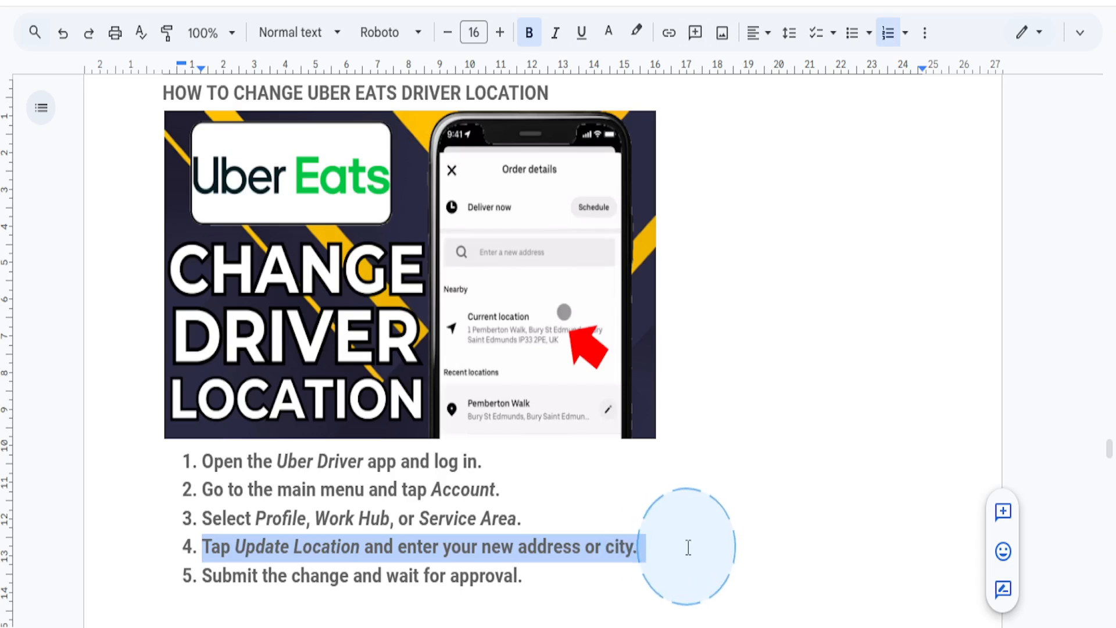
{"action": "mouse_move", "coordinate": [656, 594]}
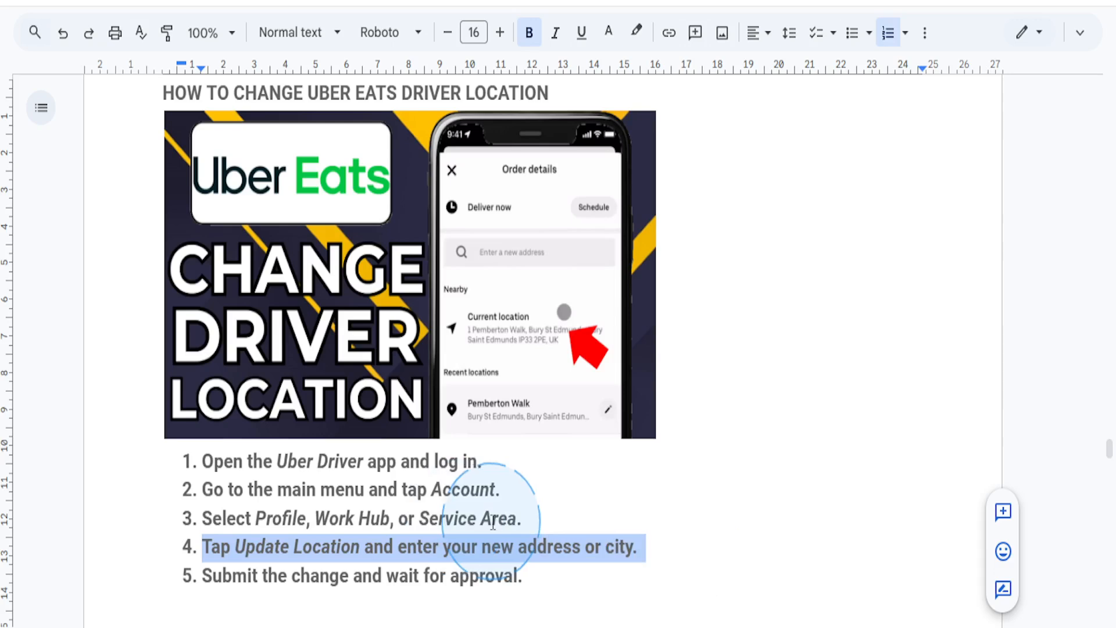
{"action": "mouse_move", "coordinate": [260, 575]}
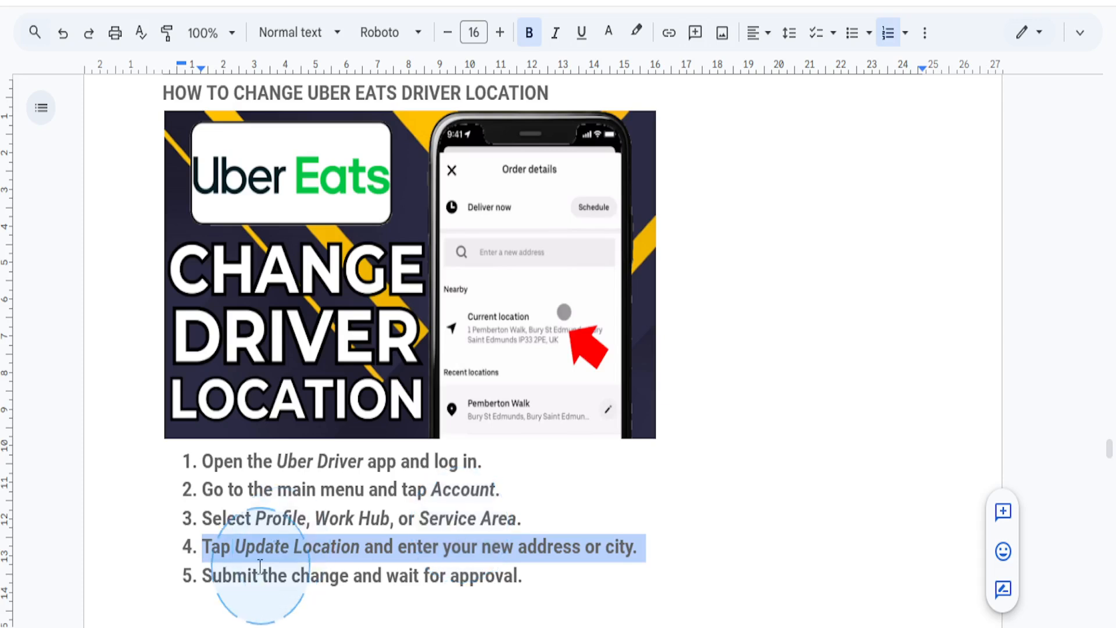